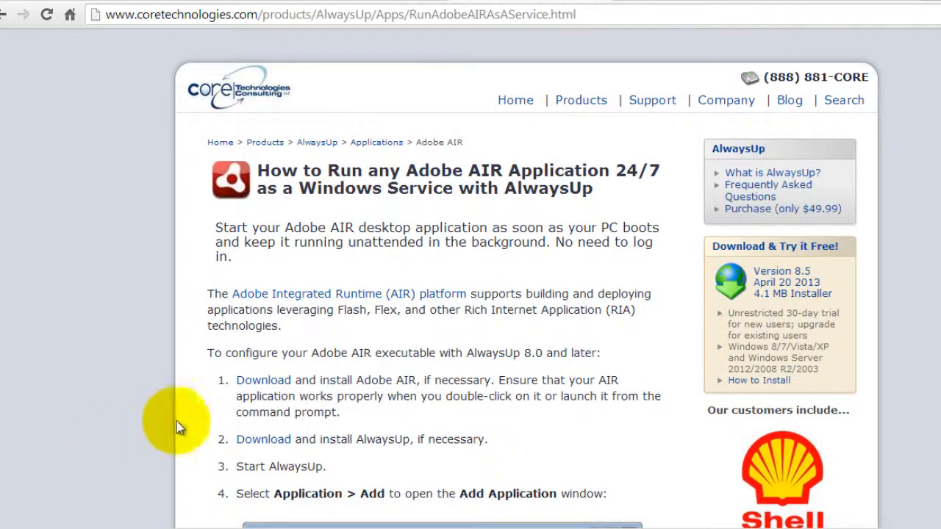
Leave the Adobe AIR guide in Chrome and bring up AlwaysUp's empty applications list
click(263, 379)
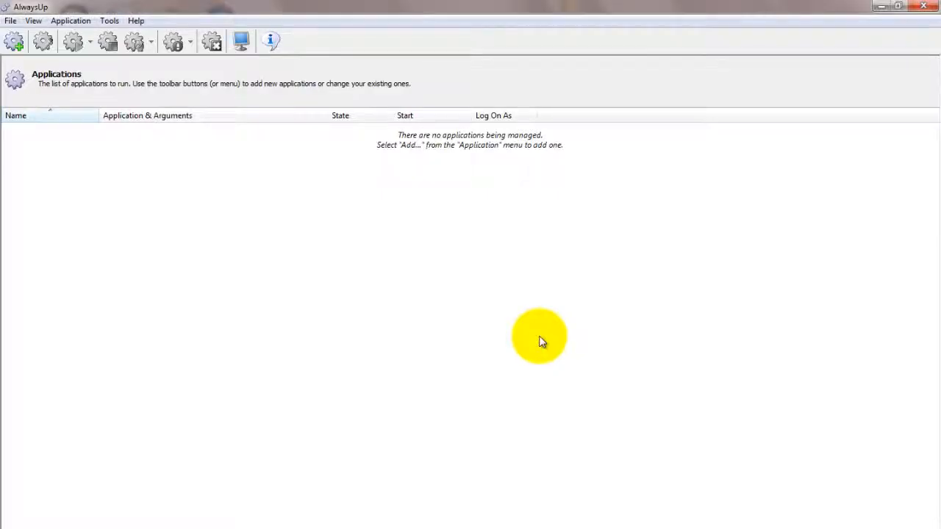
Add a new application and select the BkMark program from the AIR Examples\BkMark folder
click(70, 20)
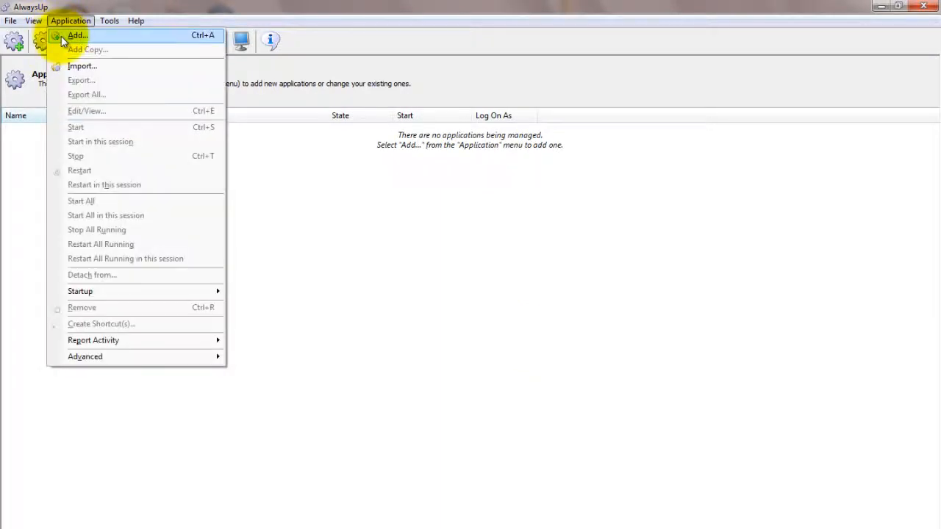
click(78, 35)
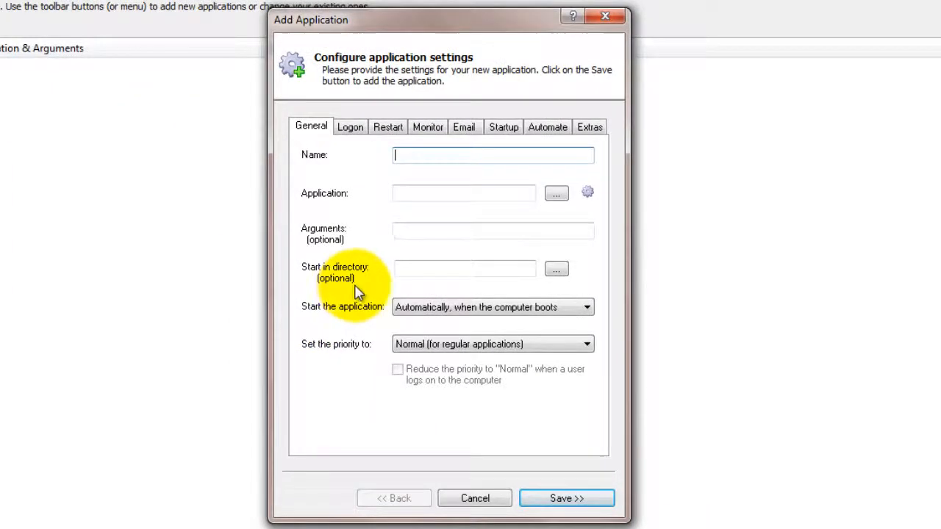
mouse_move(568, 208)
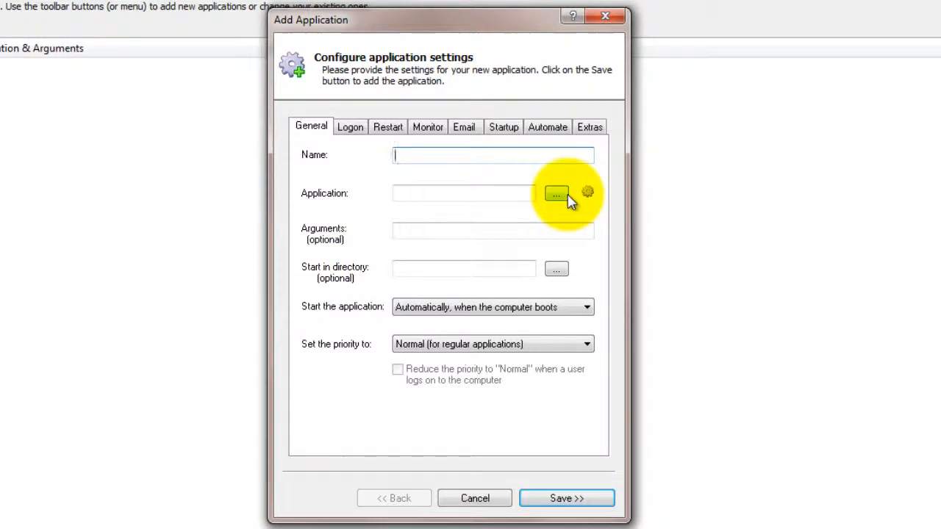
click(555, 194)
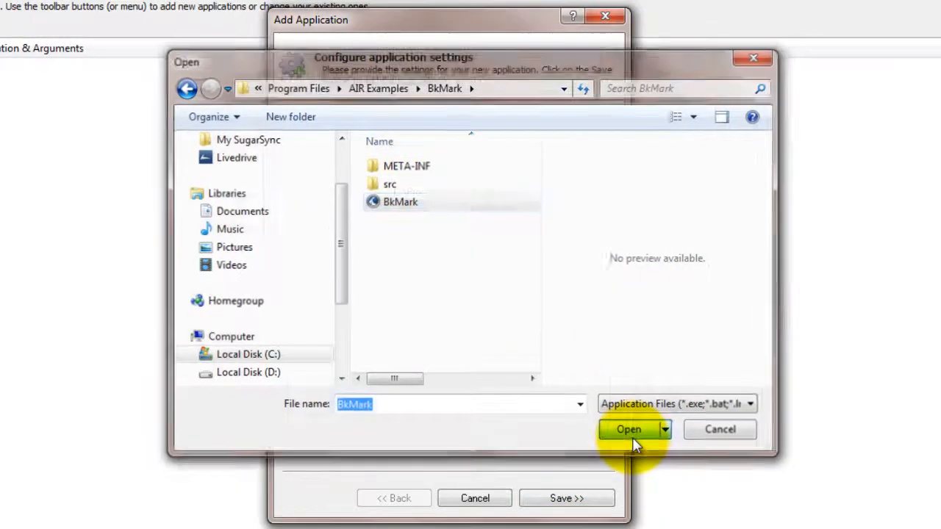
click(626, 429)
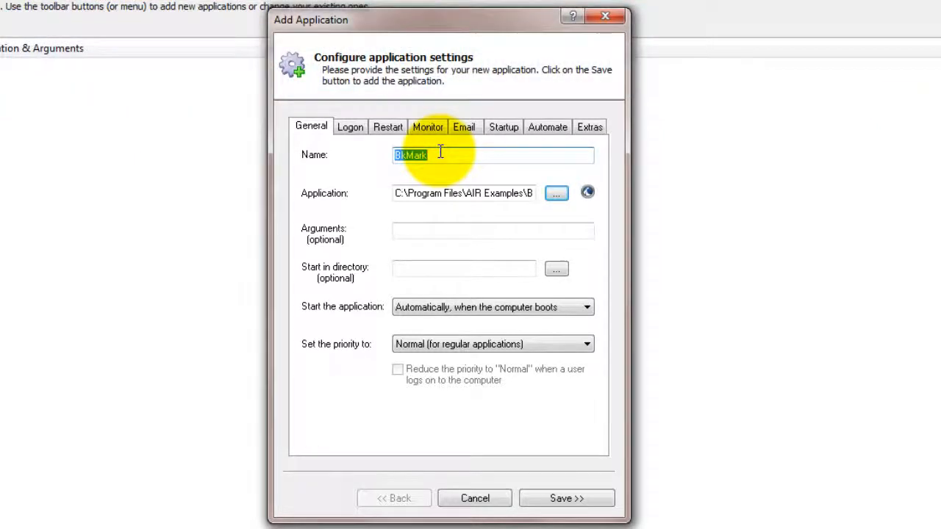
Rename the new entry from BkMark to 'Adobe AIR App'
text(Add)
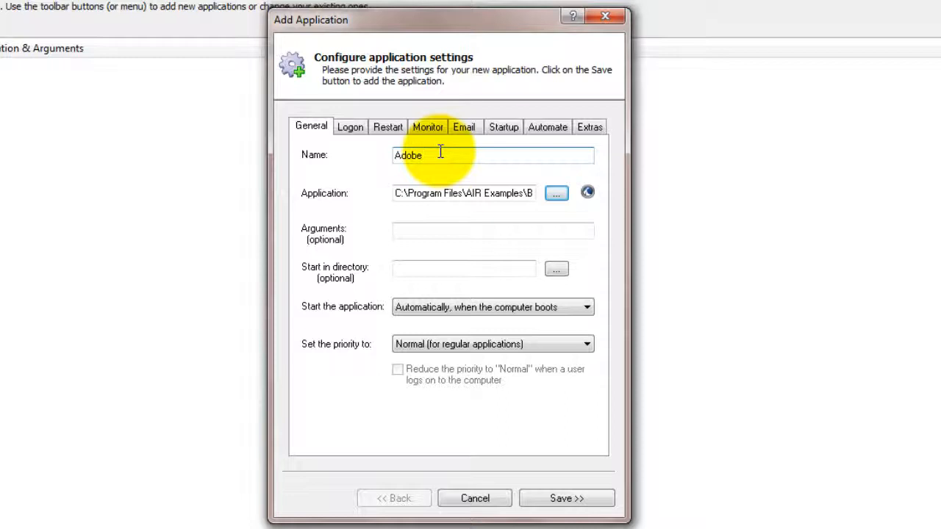
text(AIR)
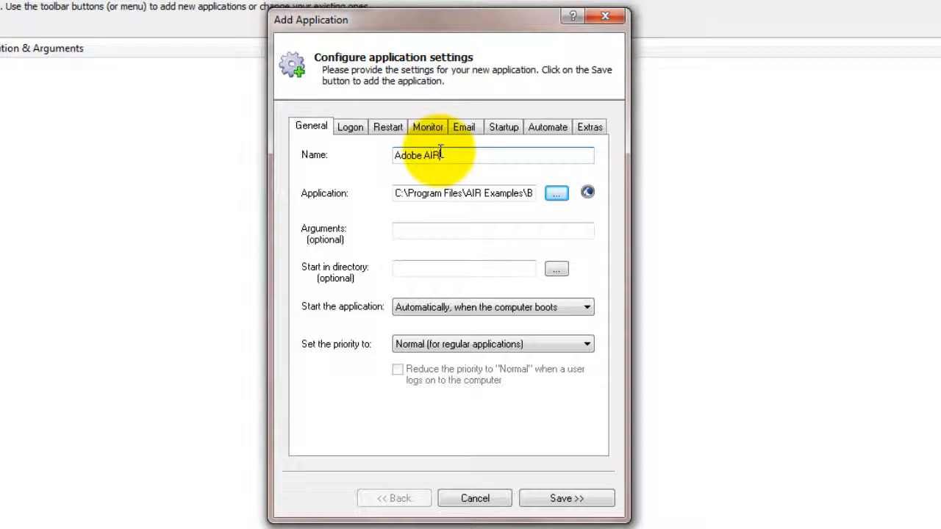
text(App)
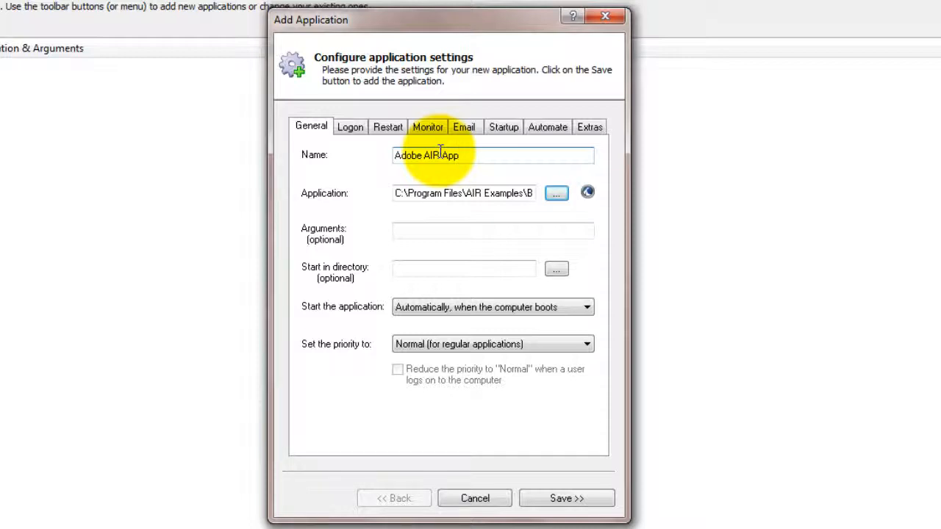
Run the app under a user account with its password and wait for Windows networking at startup
click(350, 126)
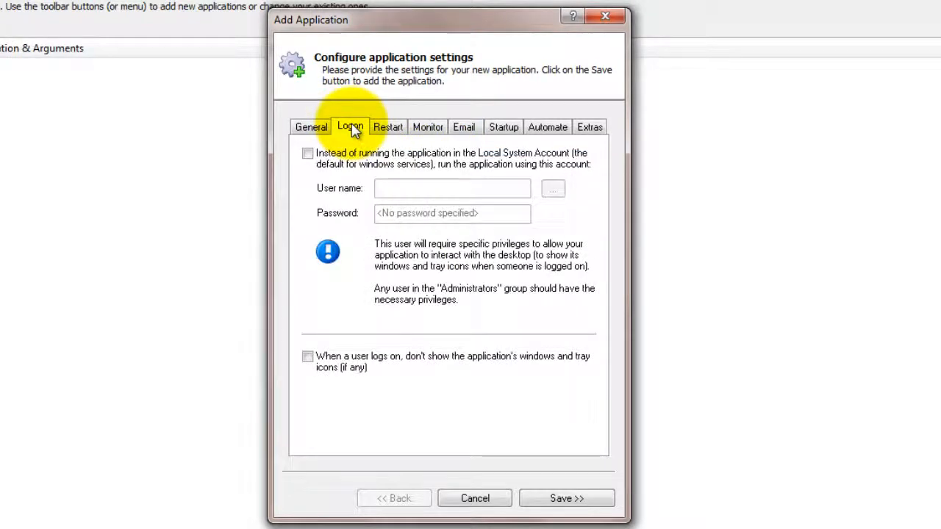
text(****)
click(451, 188)
text(user)
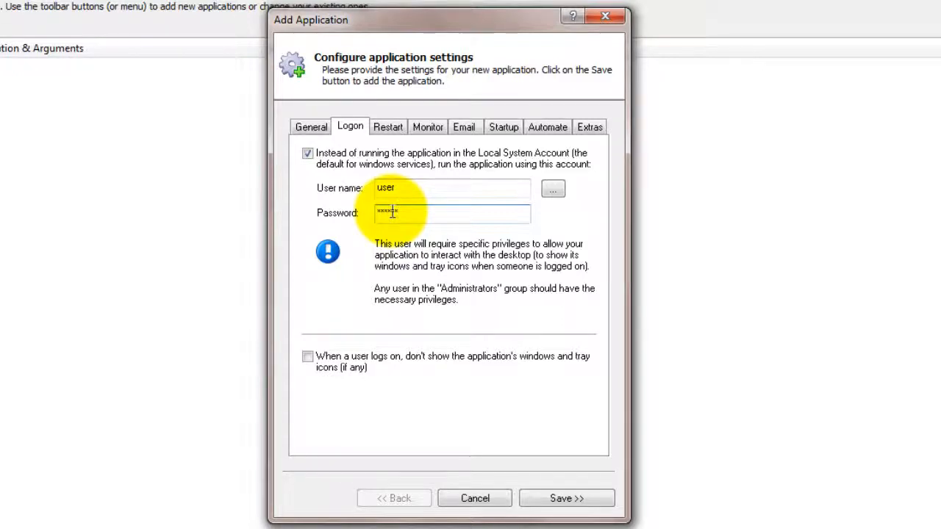
click(503, 126)
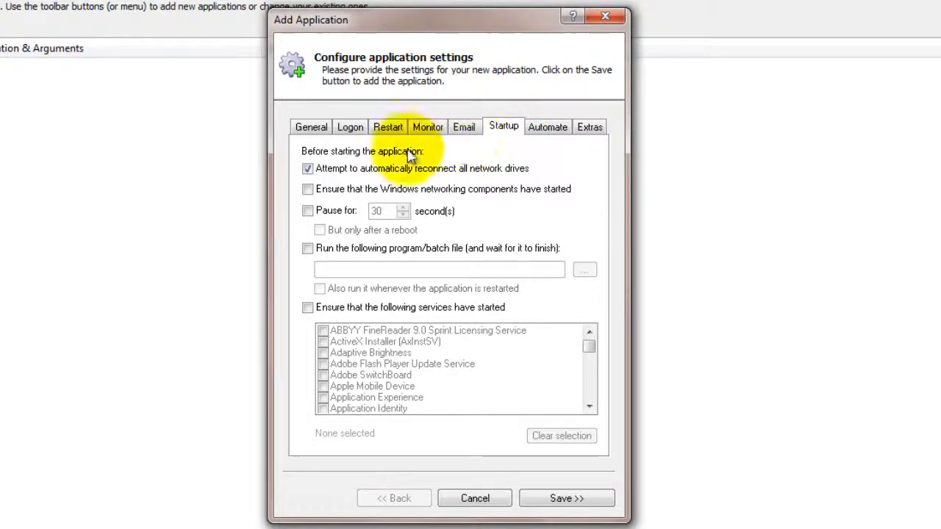
click(309, 188)
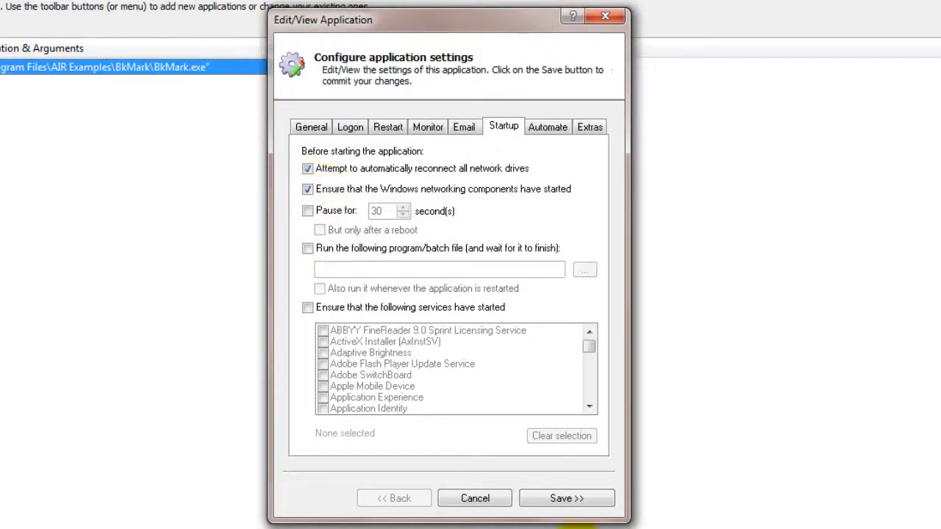
Save Adobe AIR App as a service and start it from the applications list
click(566, 498)
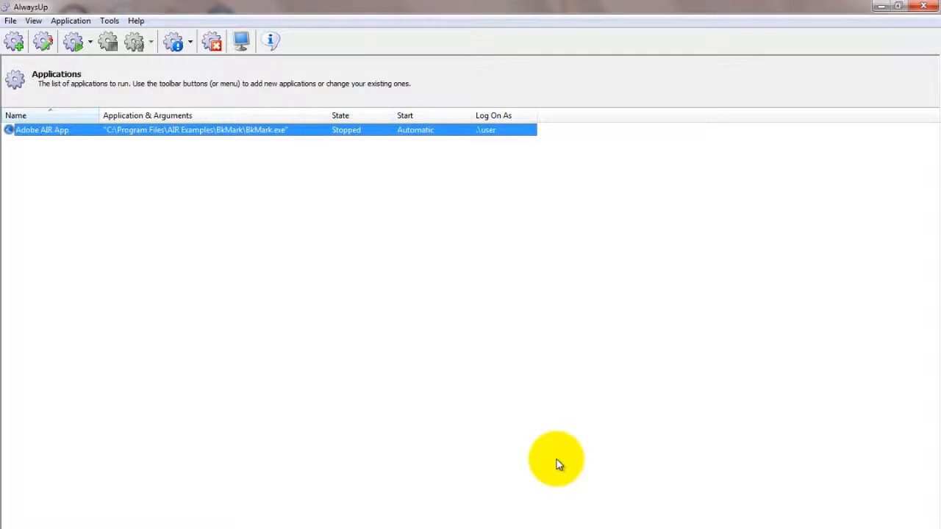
click(69, 20)
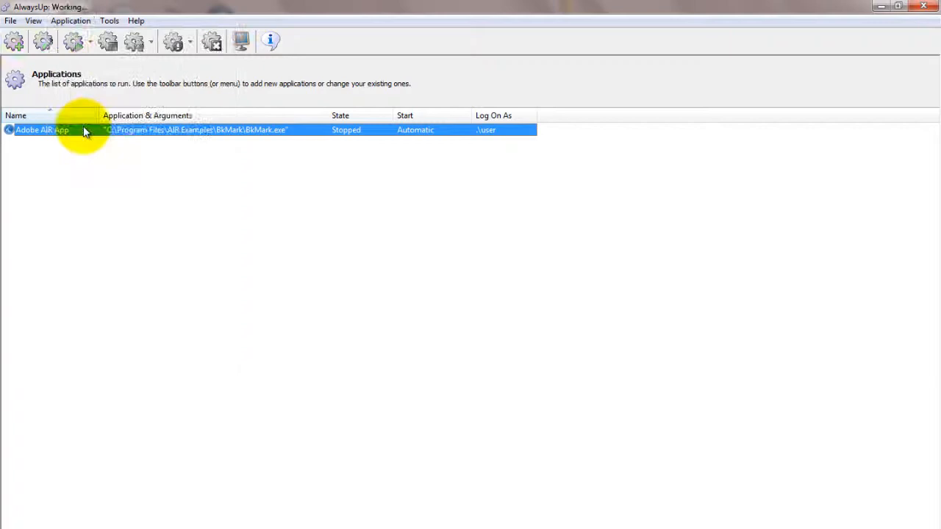
mouse_move(85, 130)
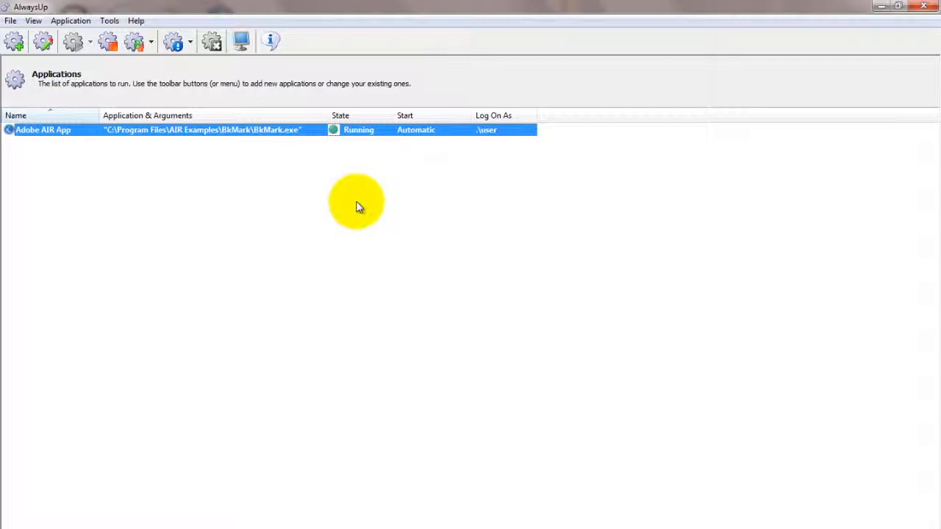
View BkMark's window on the service desktop, return, and reopen Adobe AIR App's settings
click(108, 21)
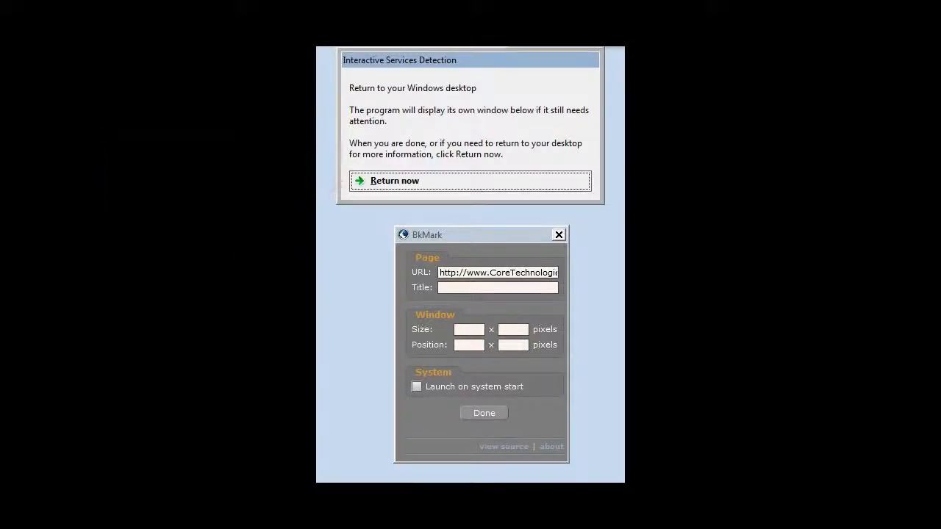
click(393, 181)
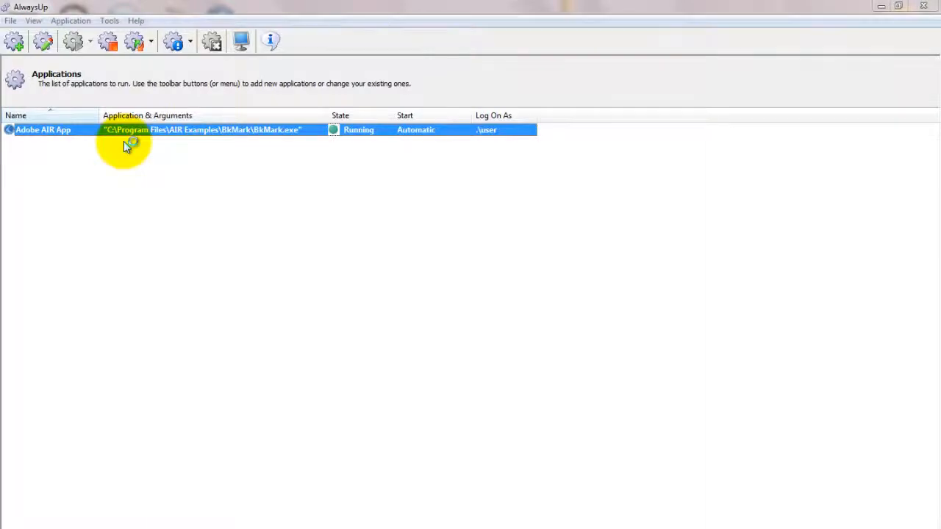
double_click(43, 130)
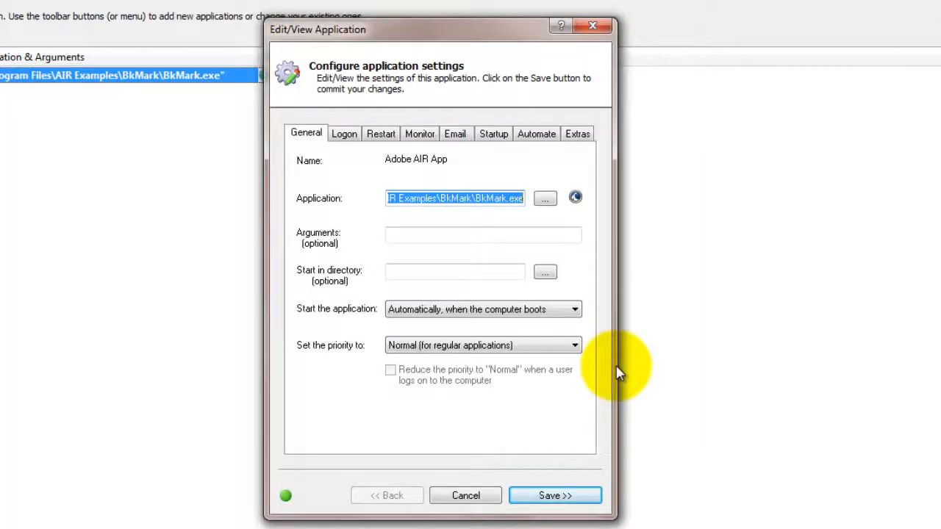